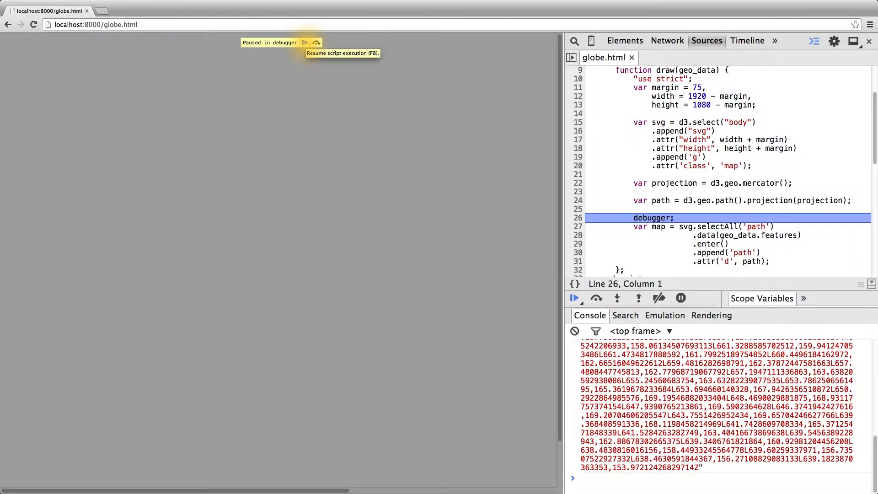
Step: Resume the paused debugger so the black Mercator world map renders on globe.html
click(305, 43)
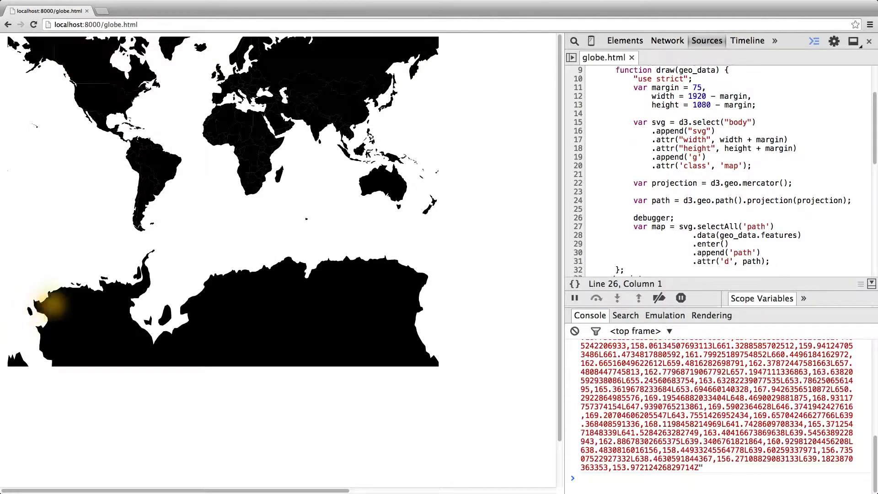
mouse_move(428, 244)
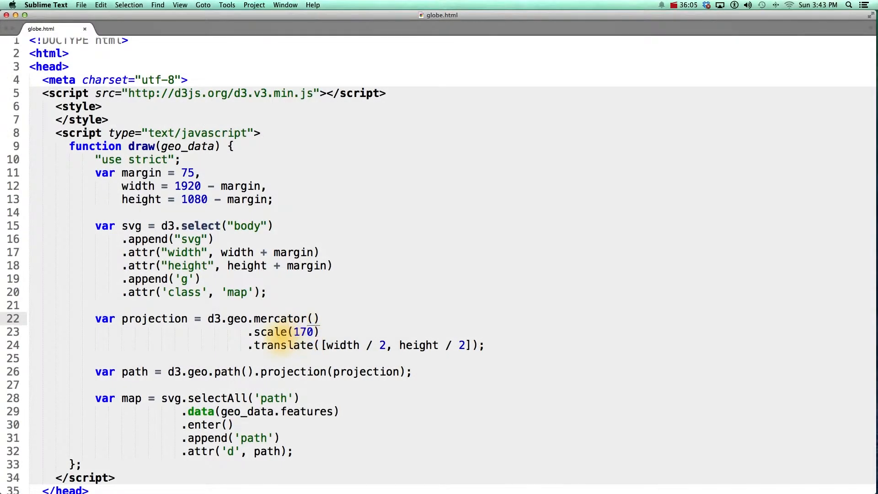
double_click(280, 332)
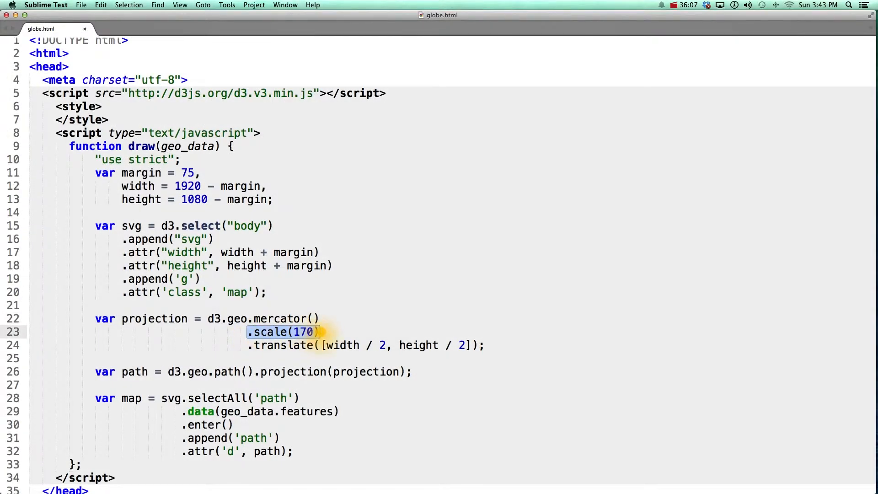
click(280, 345)
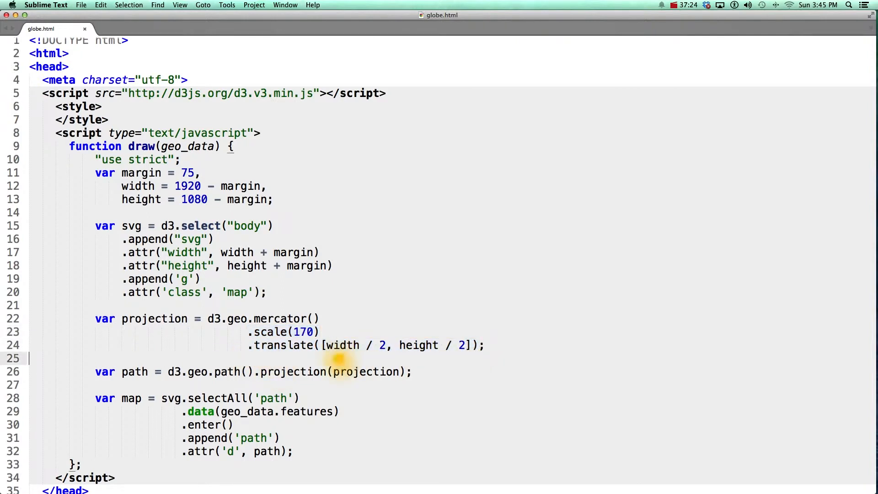
double_click(418, 345)
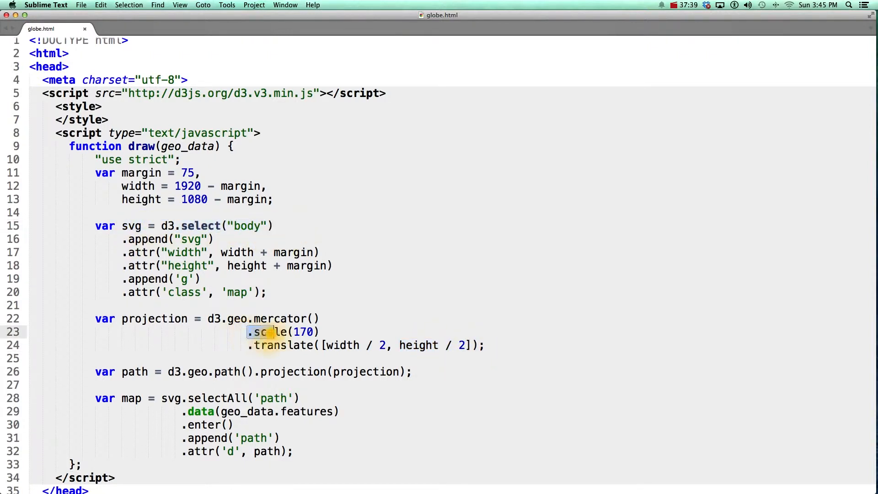
drag(263, 332, 482, 345)
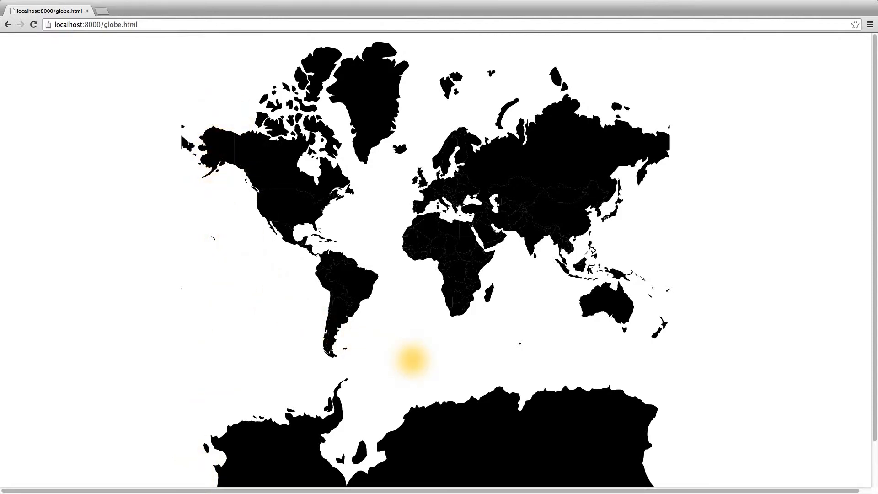
mouse_move(246, 174)
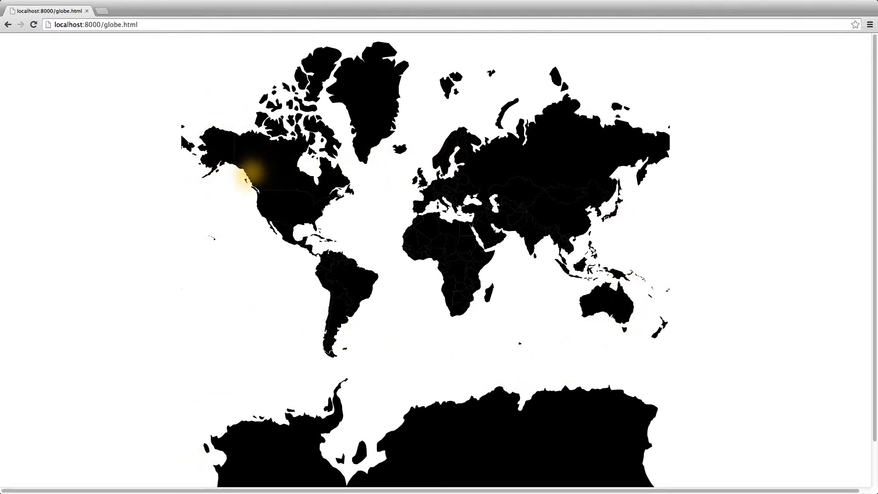